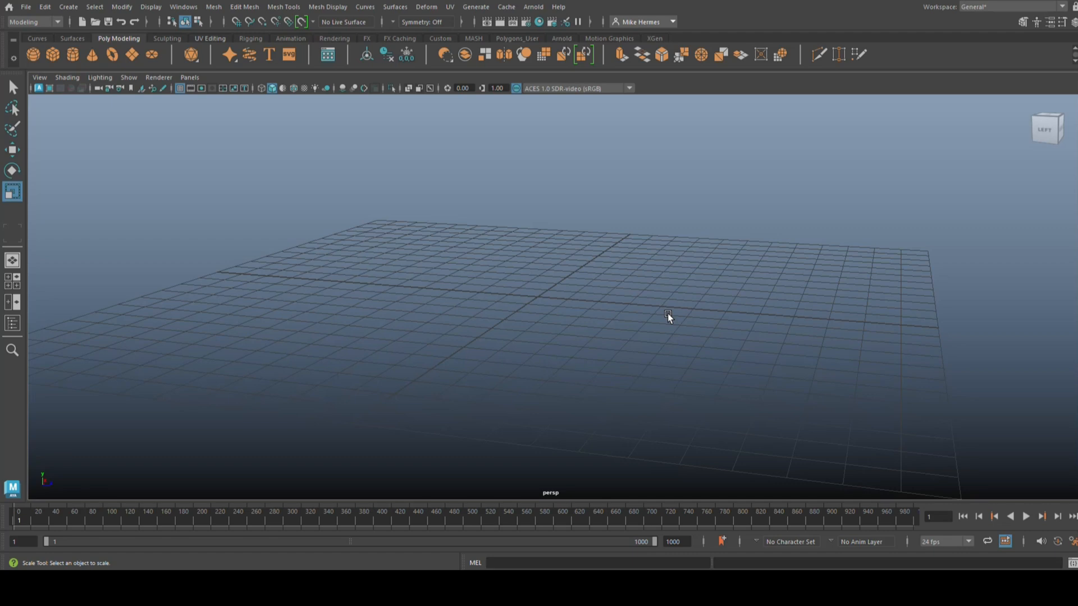
mouse_move(283, 7)
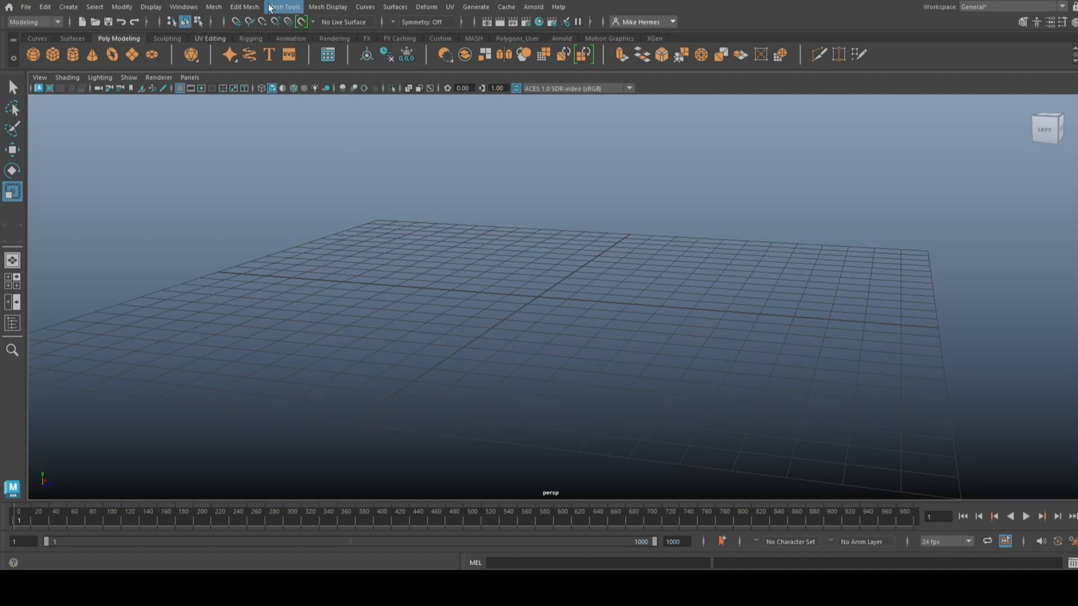
- Create a polygon cube at the centre of the grid from the Poly Modeling shelf
left_click(244, 7)
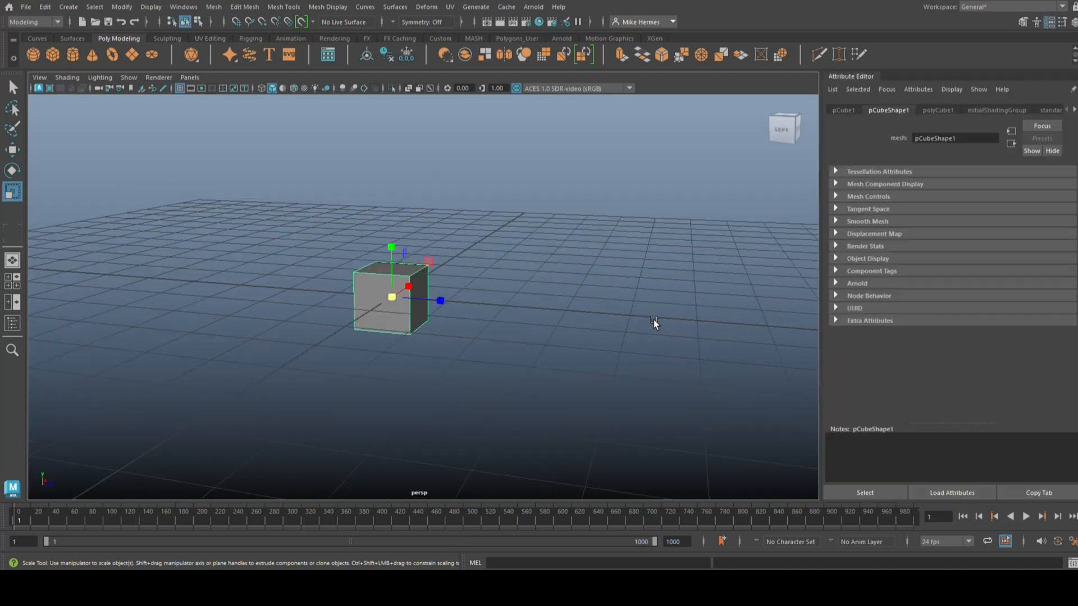
- Set polyCube1 Subdivisions Width, Height and Depth to 2
left_click(937, 110)
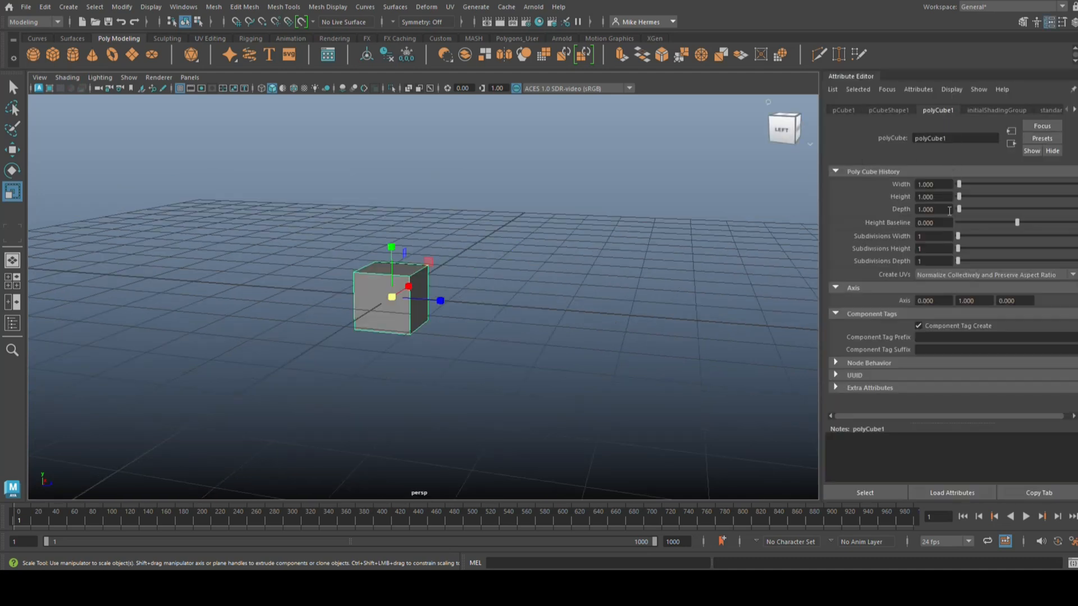
left_click(933, 235)
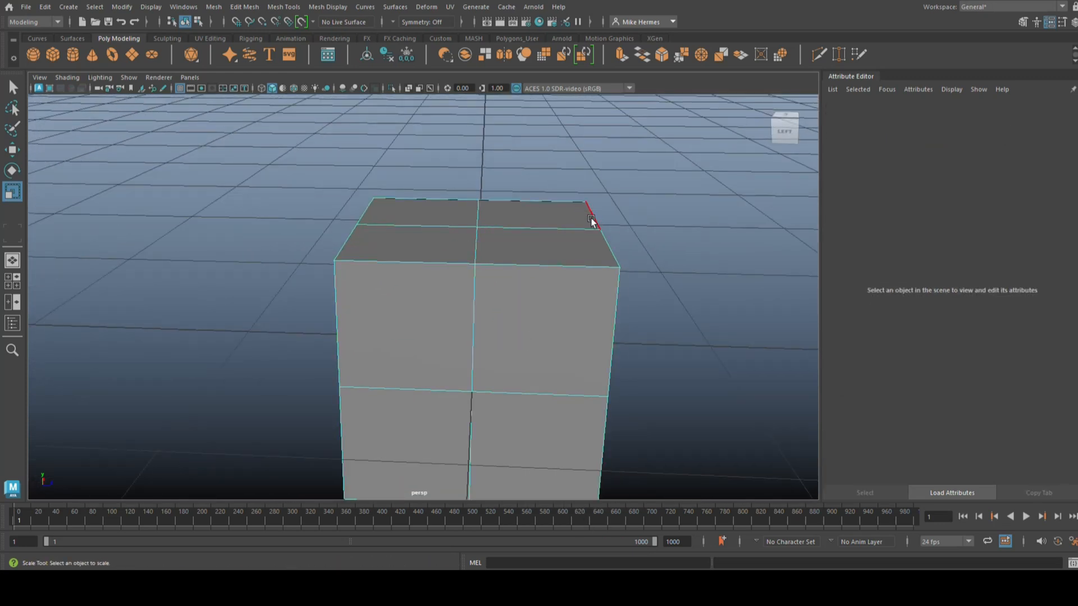
- Raise one half of the cube's top into a slanted feature leaning outward with the Move Tool
left_click(593, 221)
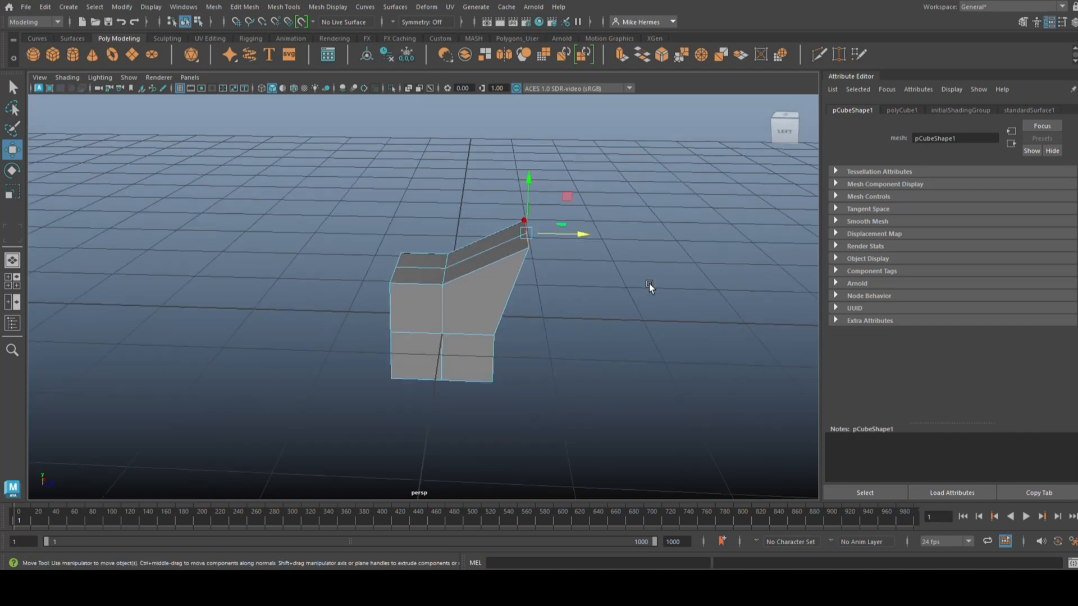
left_click_drag(650, 289, 604, 306)
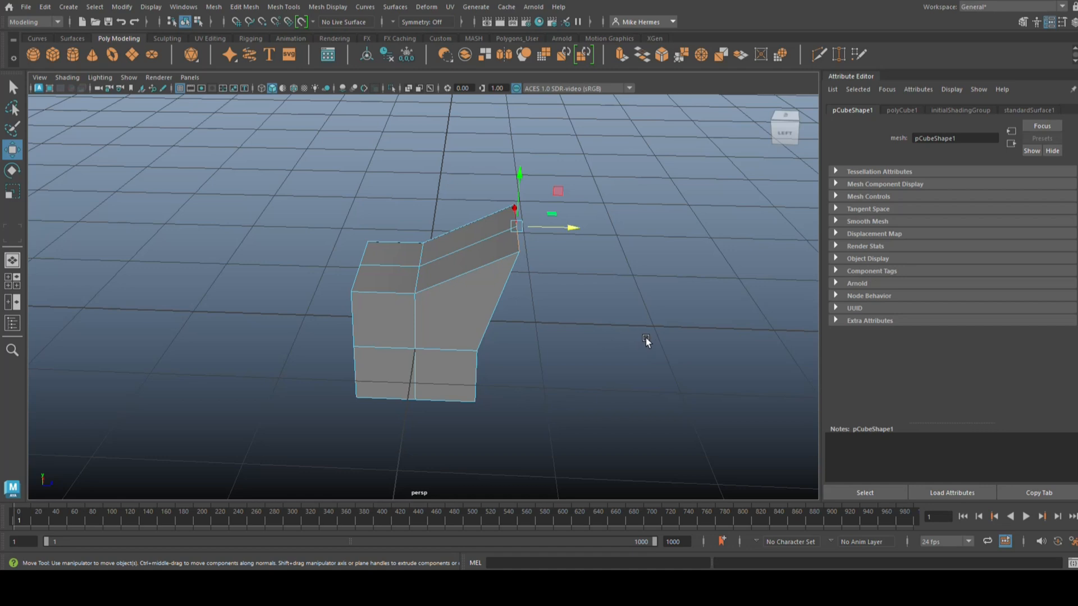
mouse_move(629, 317)
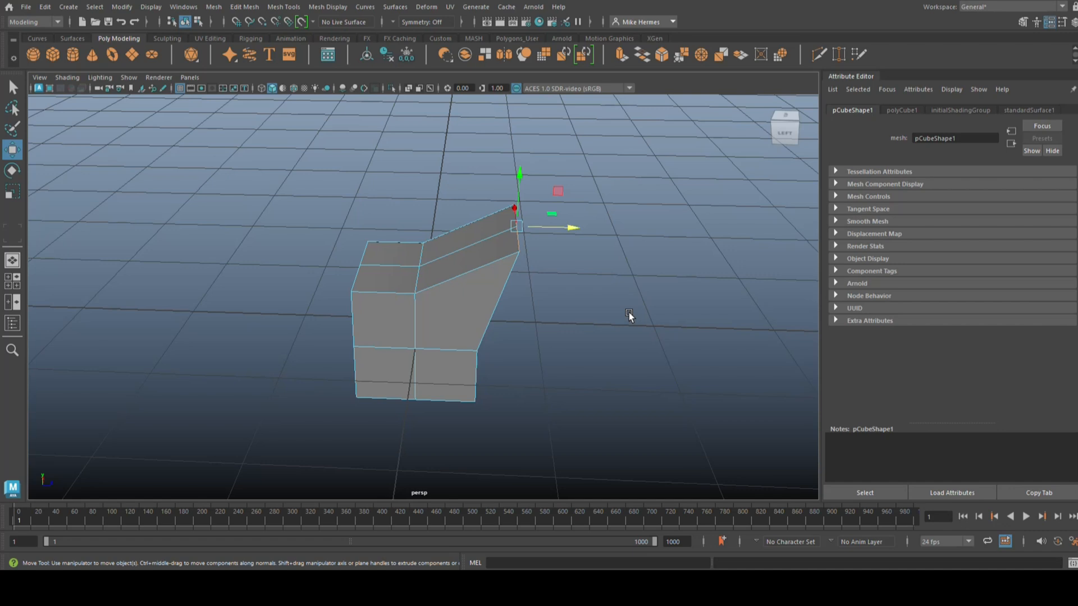
mouse_move(583, 385)
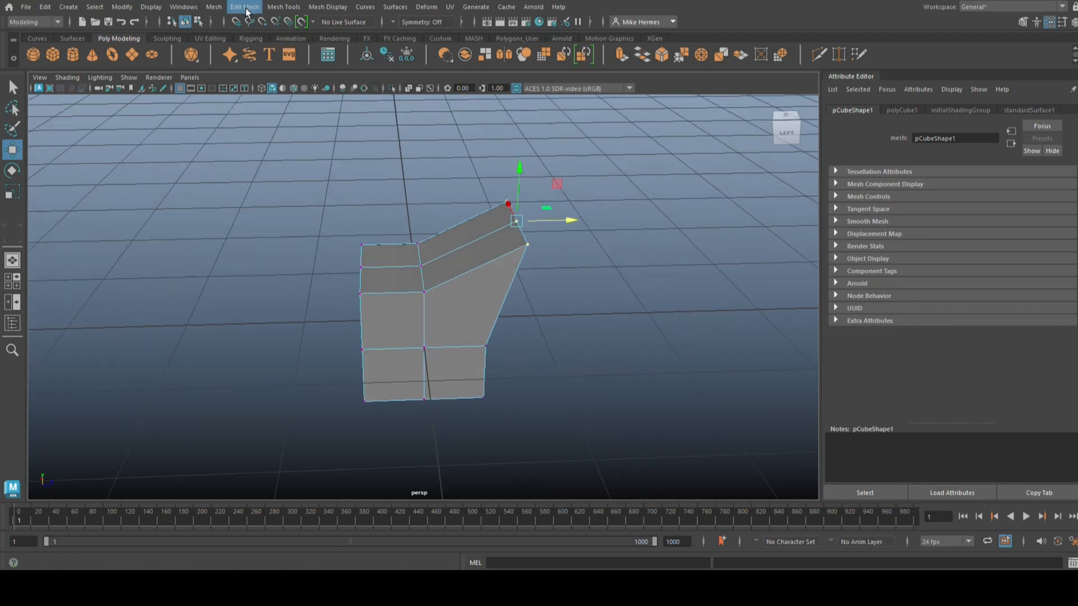
- Flip the slanted feature across the cube's centre edge using Edit Mesh > Flip
left_click(243, 6)
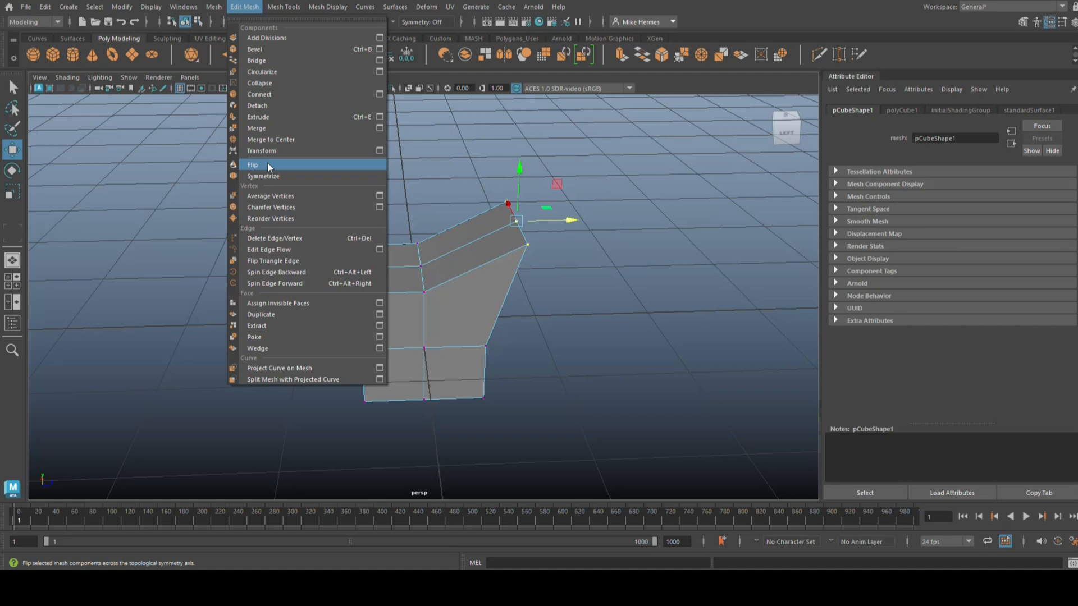
left_click(253, 165)
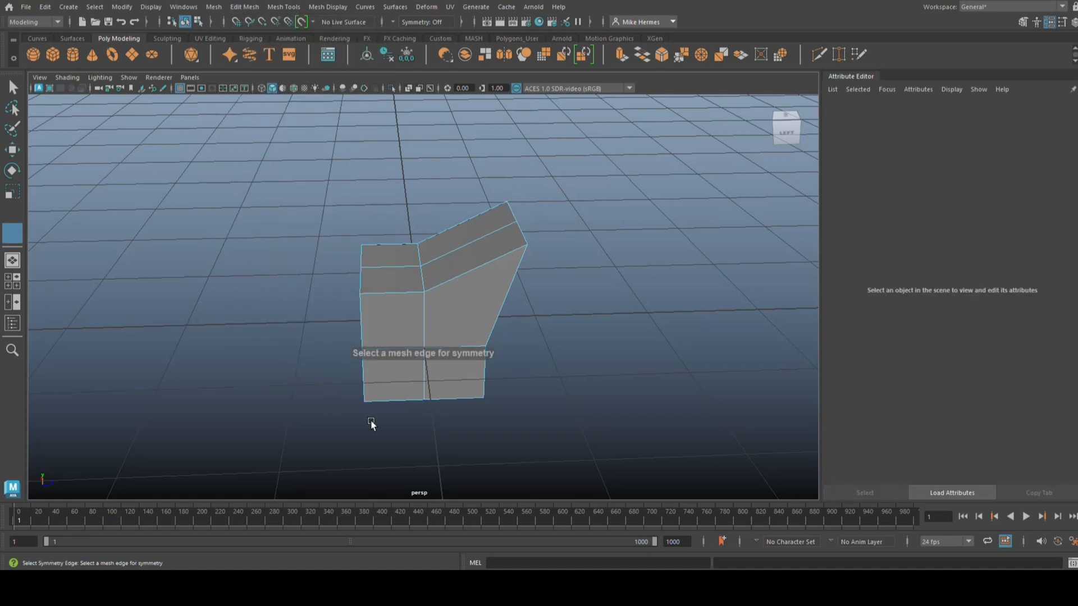
mouse_move(421, 458)
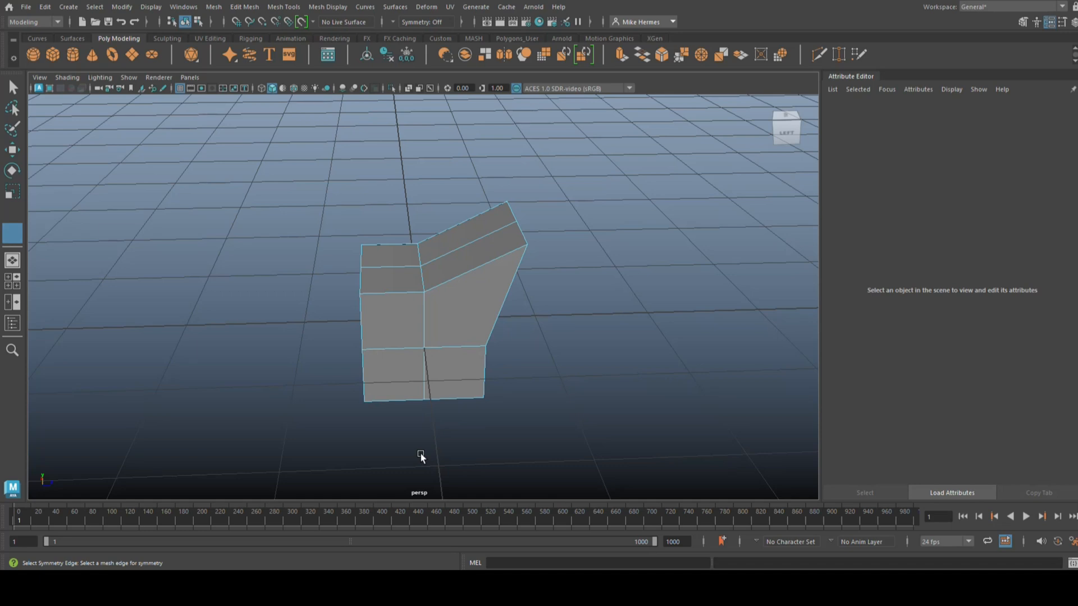
left_click(424, 327)
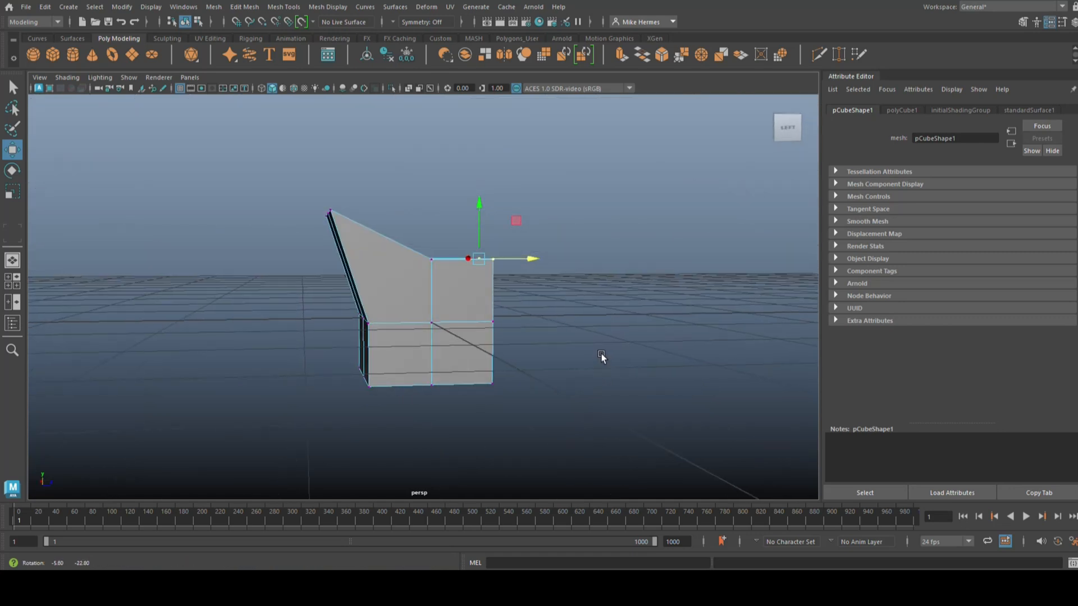
left_click_drag(602, 357, 583, 379)
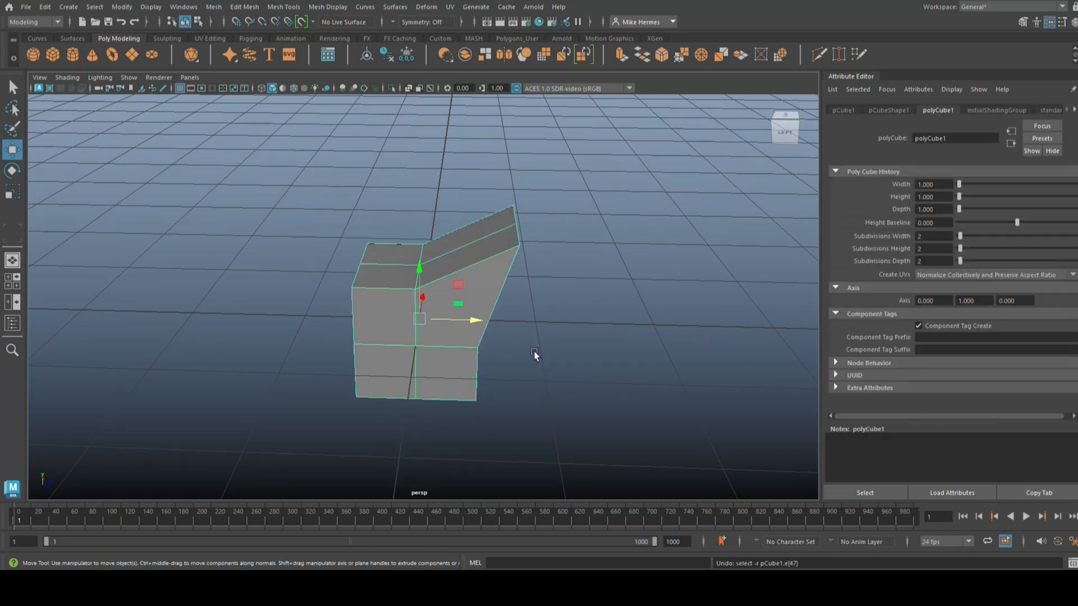
left_click(12, 170)
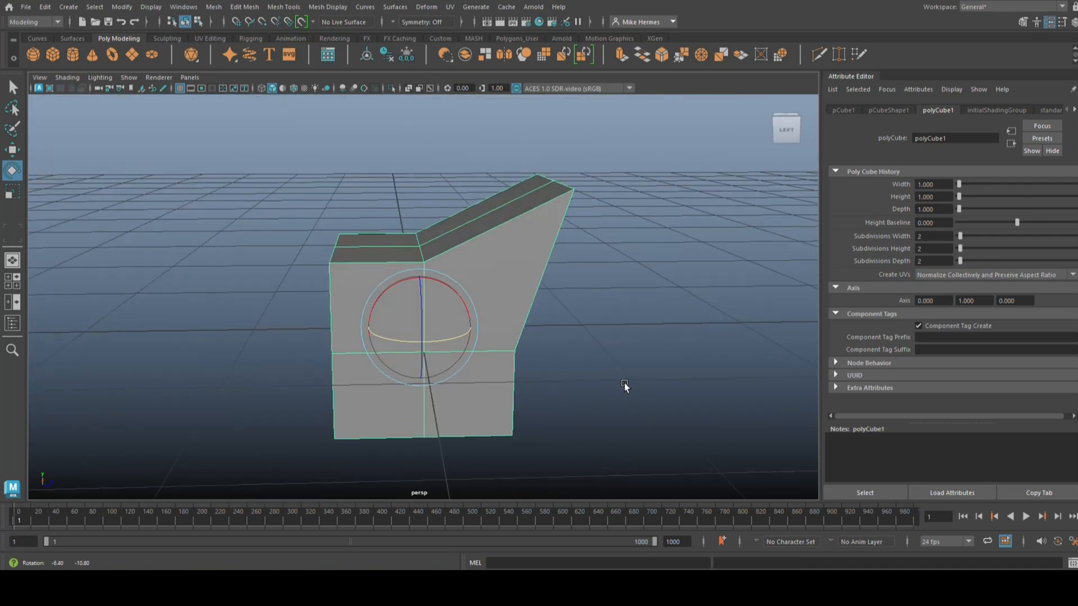
left_click_drag(624, 385, 607, 386)
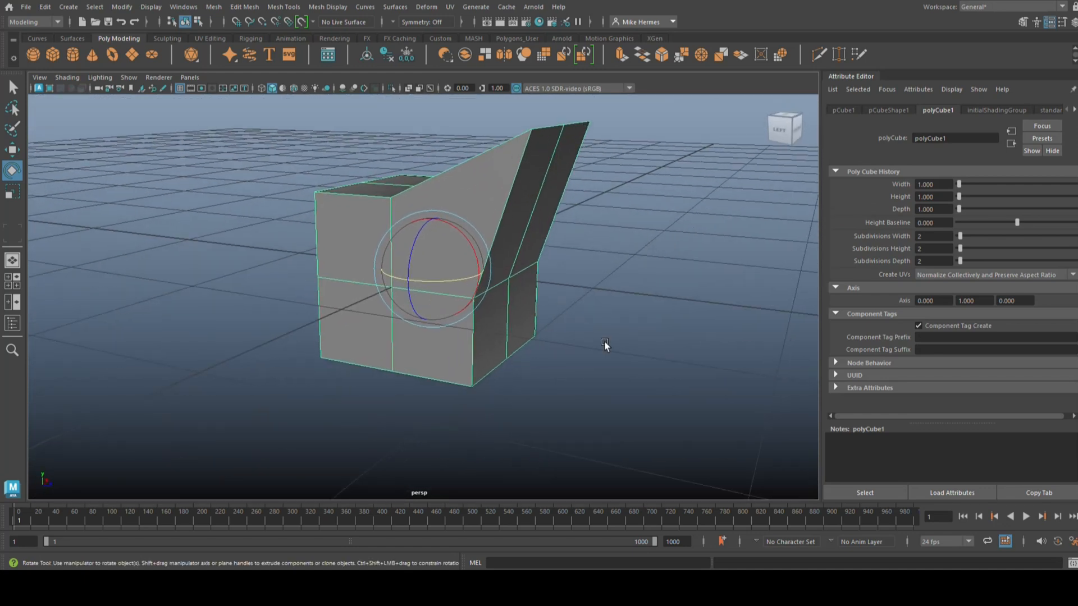
- Extrude a lower side face outward as a second protruding feature
left_click(499, 328)
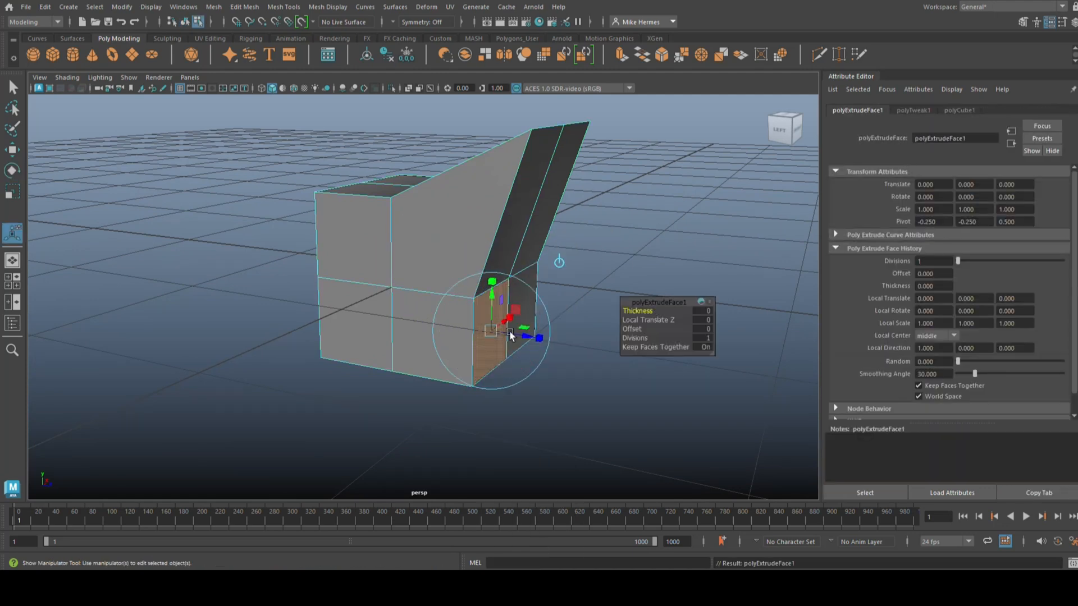
left_click_drag(512, 333, 605, 350)
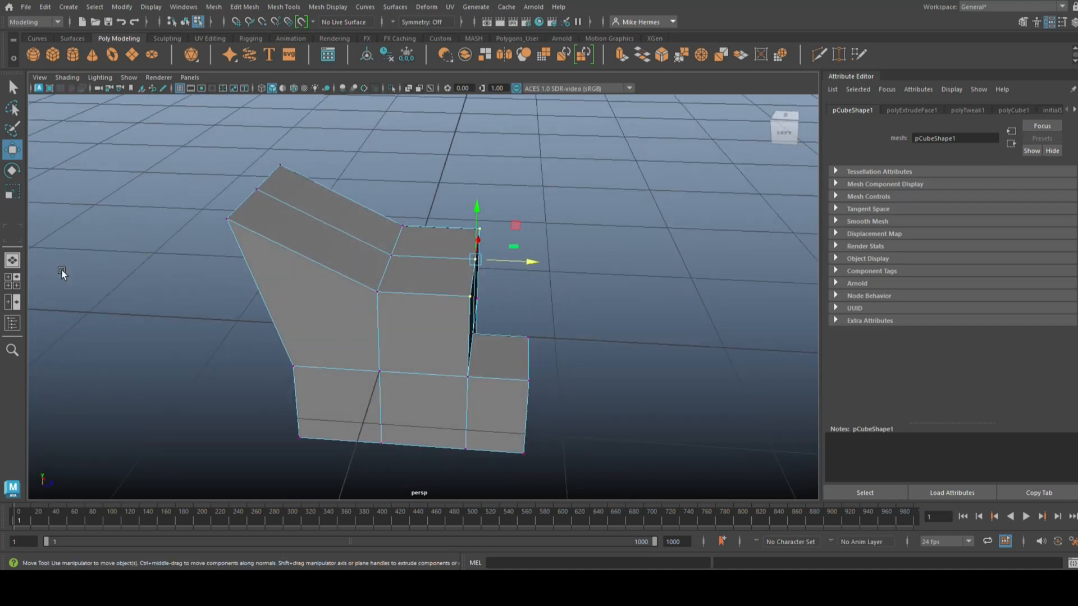
mouse_move(632, 401)
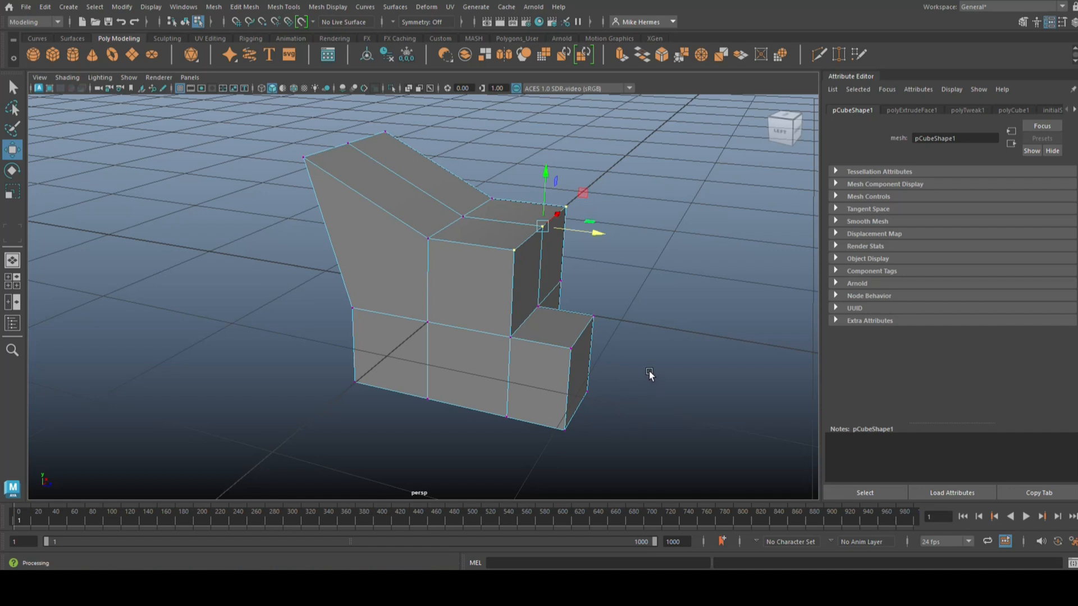
mouse_move(639, 368)
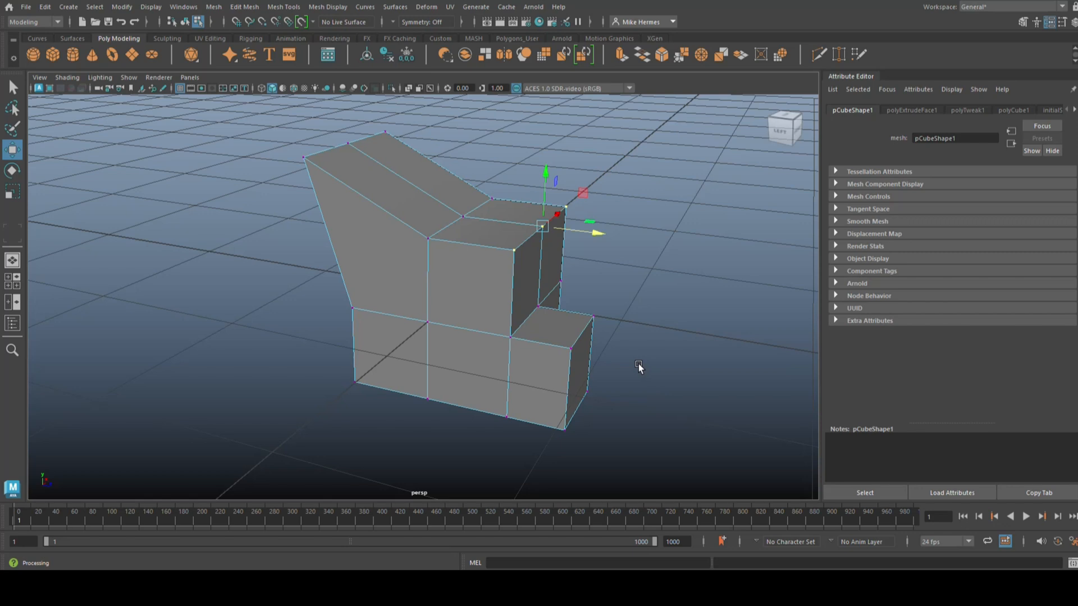